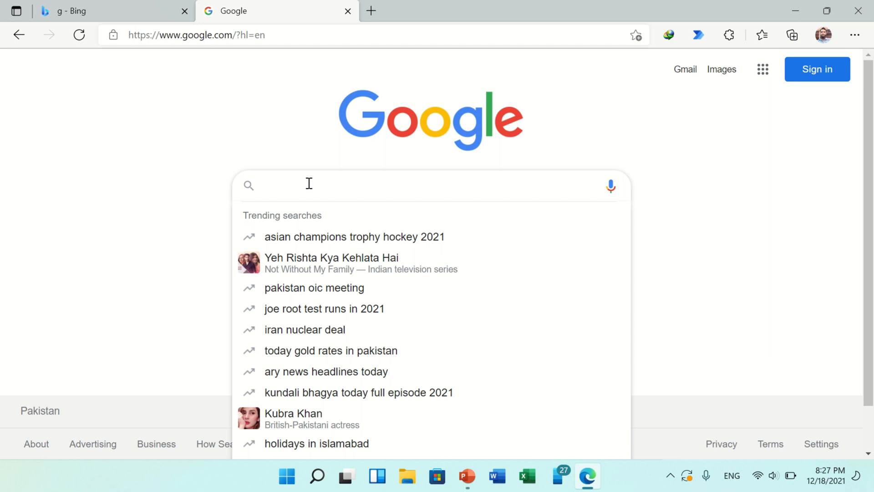
Search Google for 'uptodown'
text(uptodown)
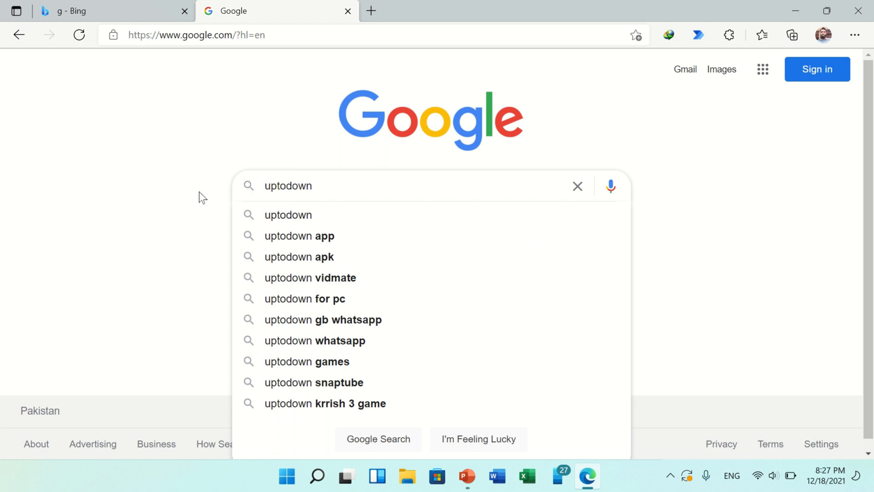
key(Enter)
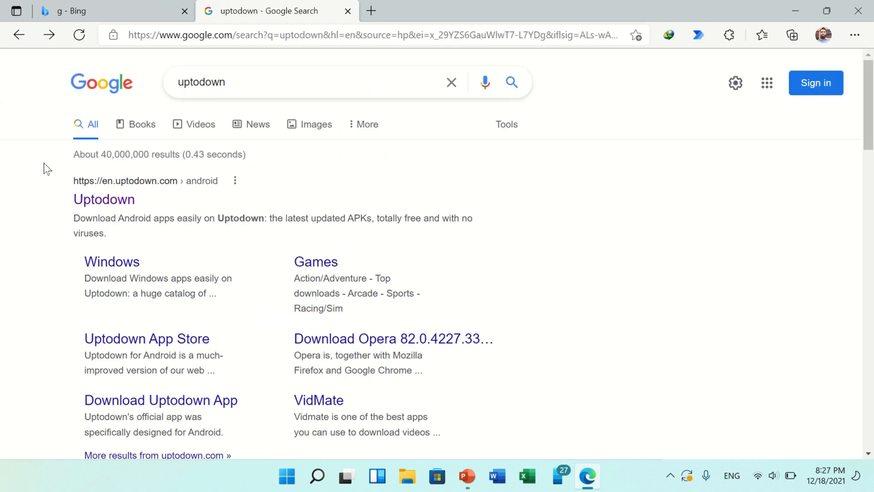
mouse_move(111, 261)
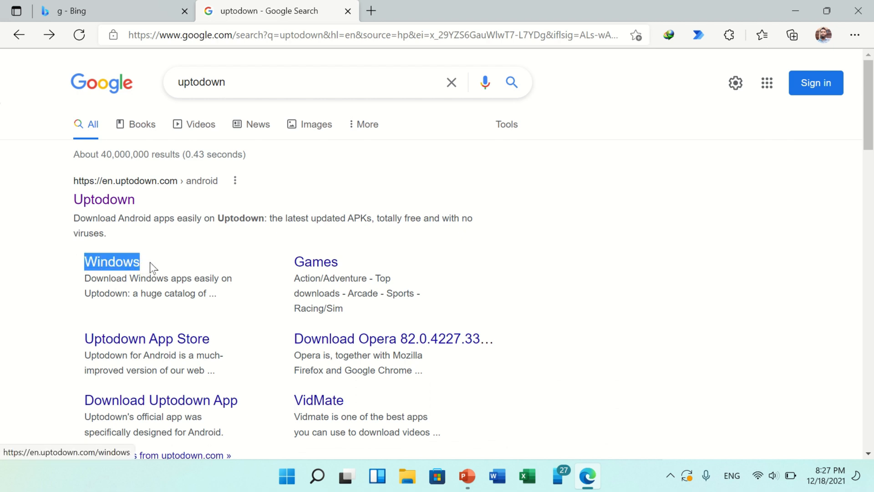
Open Uptodown's Windows section and search it for 'uc browser'
click(111, 261)
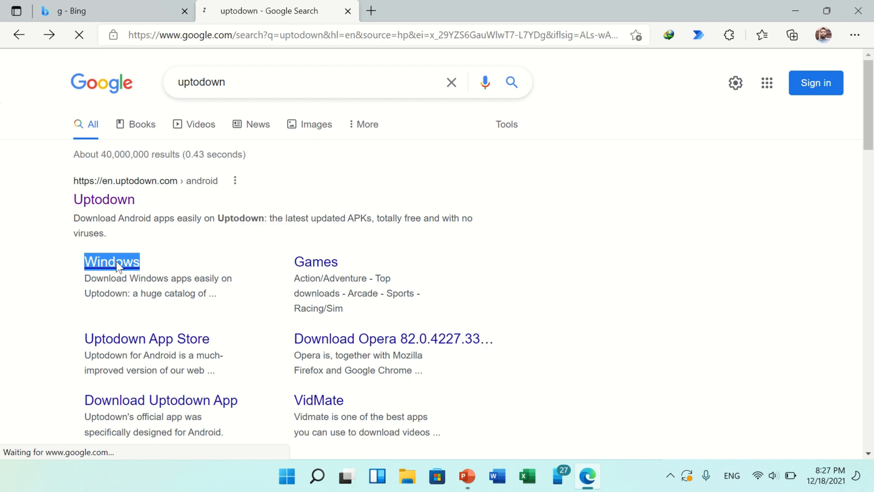
click(111, 262)
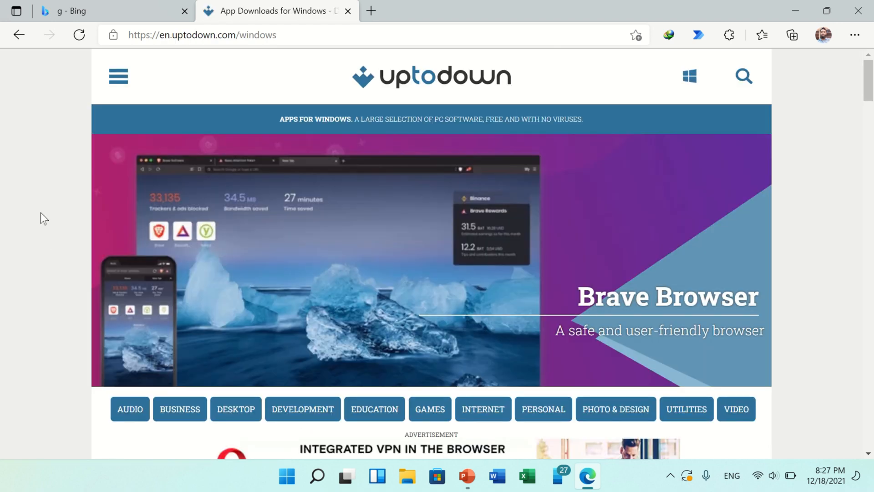
mouse_move(742, 77)
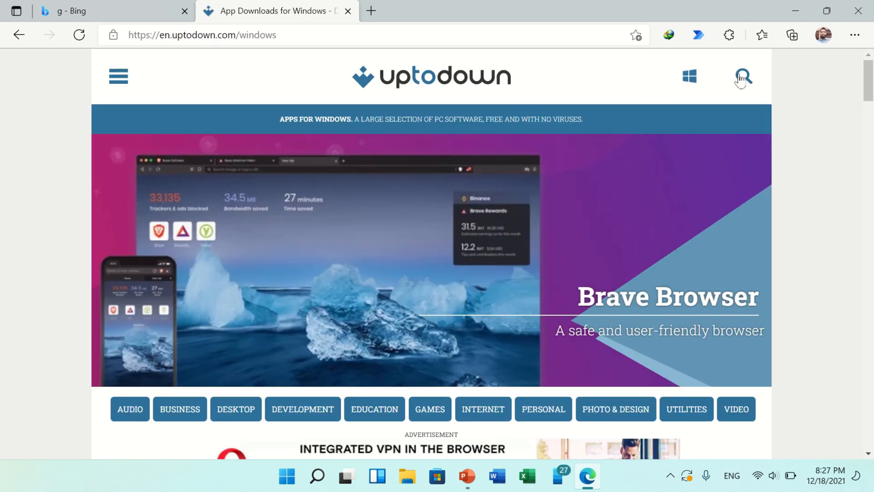
click(742, 76)
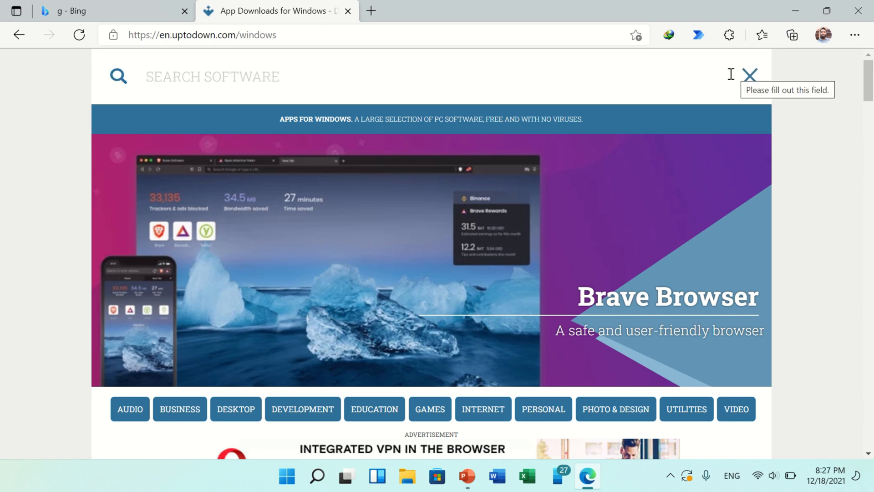
text(uc bro)
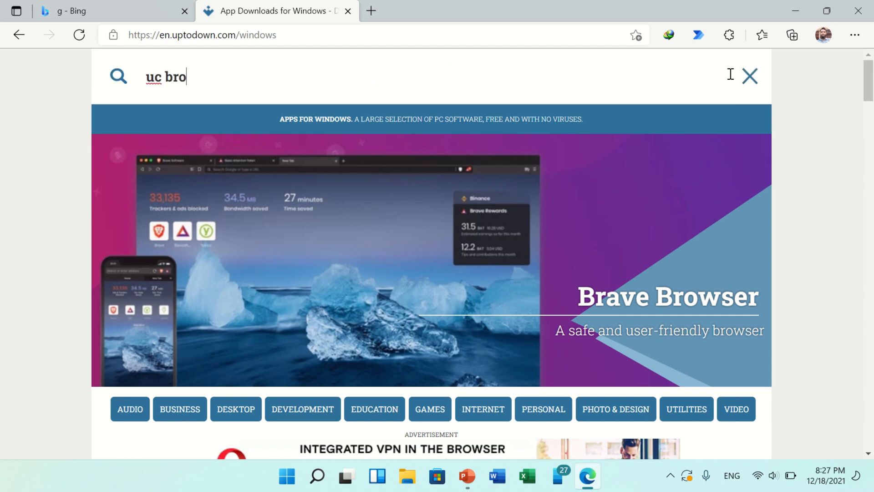
text(wser)
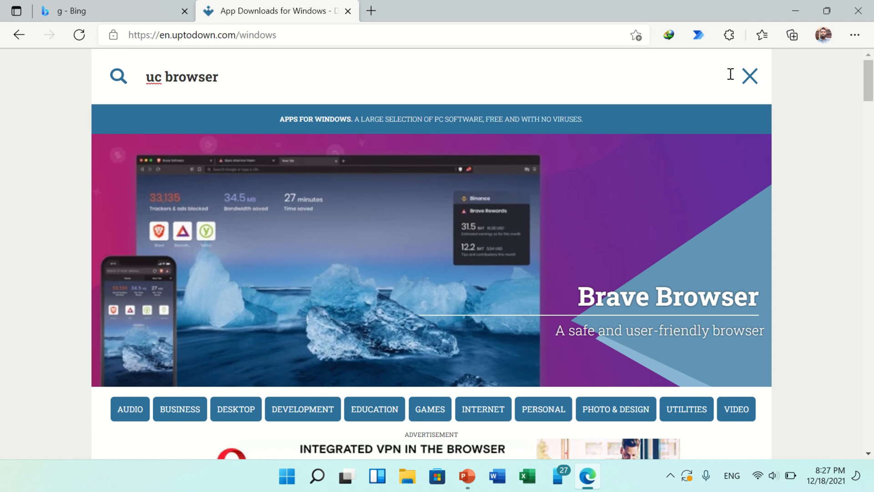
key(Enter)
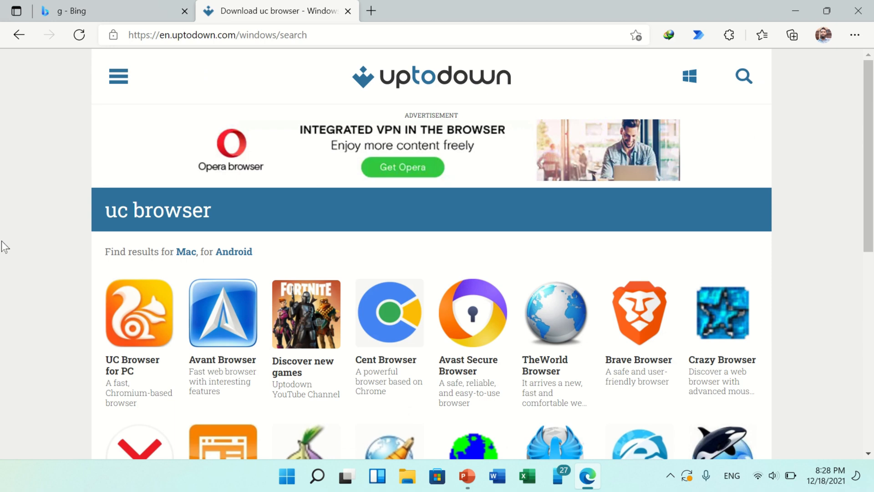
mouse_move(22, 263)
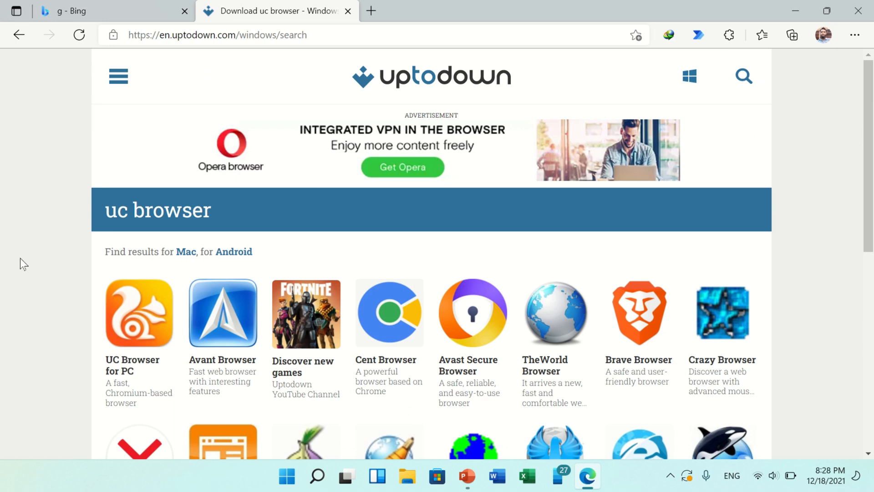
Open the UC Browser for PC page and browse its older versions list
click(139, 313)
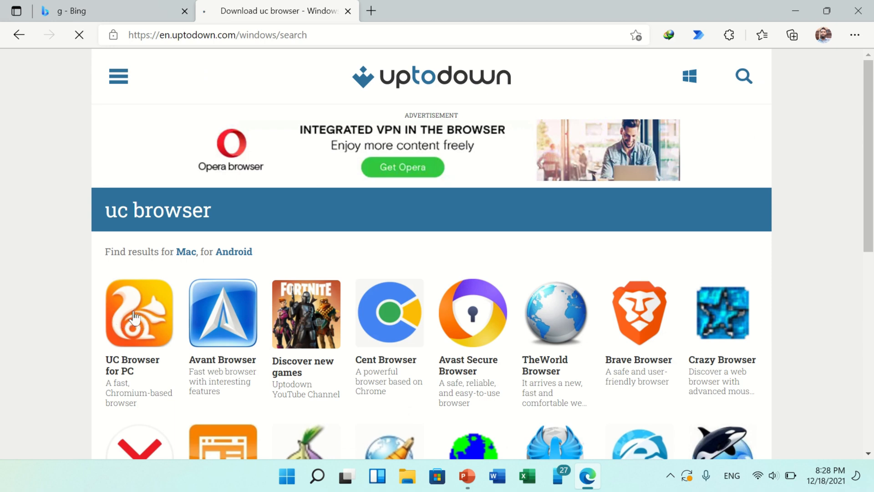
click(139, 313)
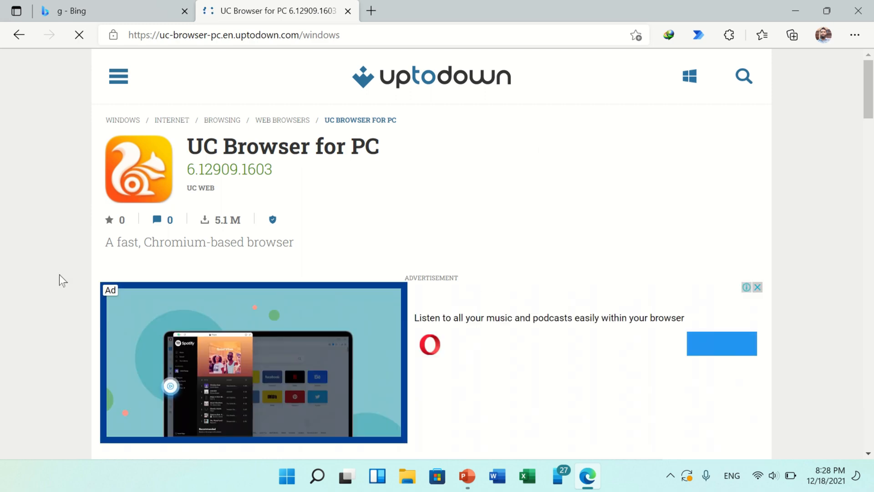
scroll(down, 3)
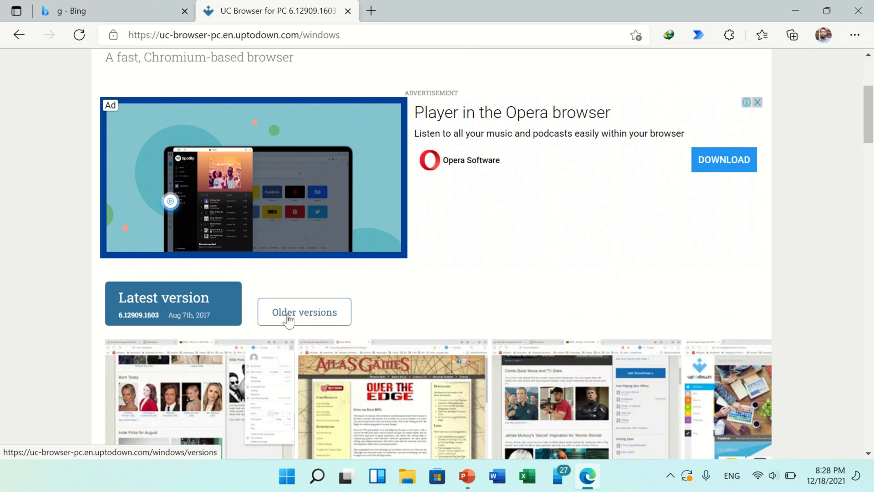
click(303, 311)
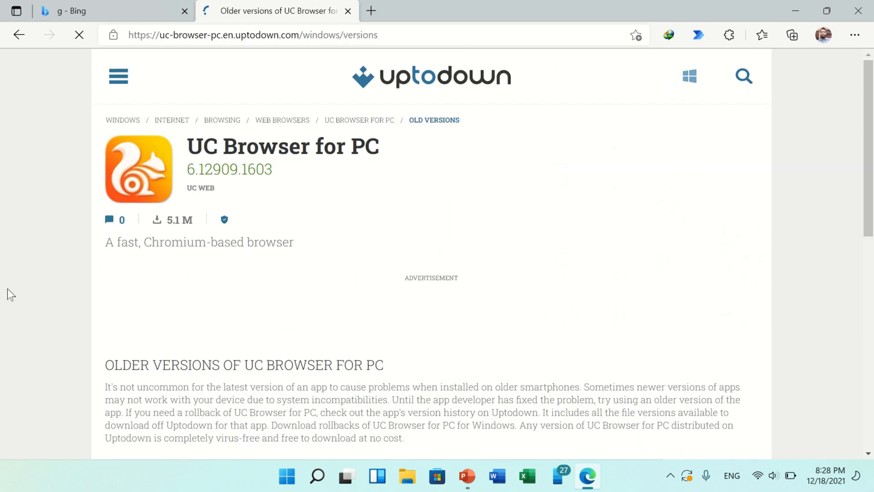
scroll(down, 3)
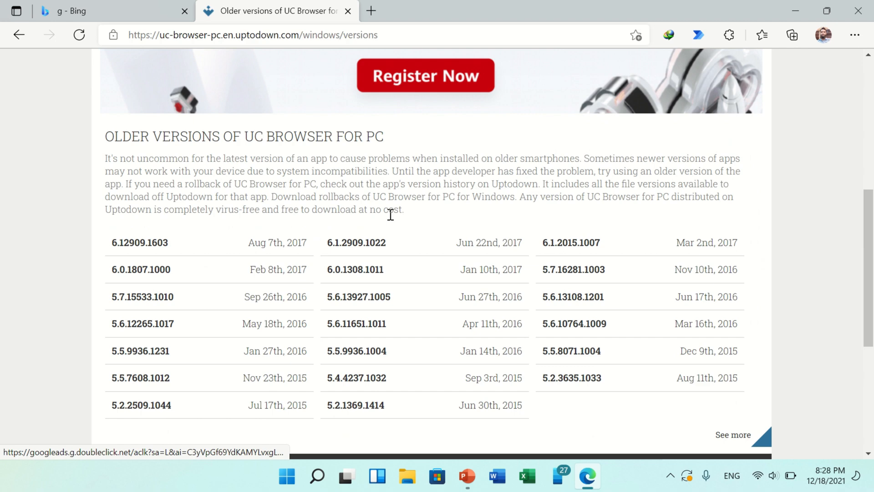
scroll(down, 3)
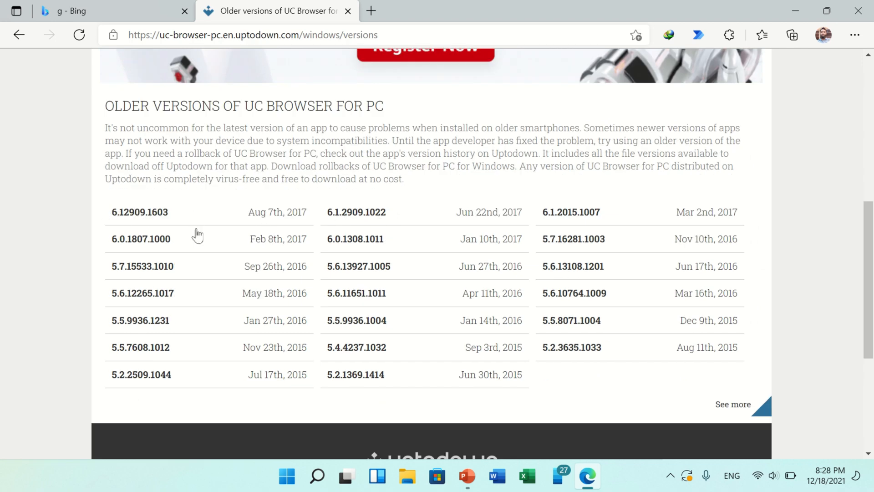
scroll(down, 3)
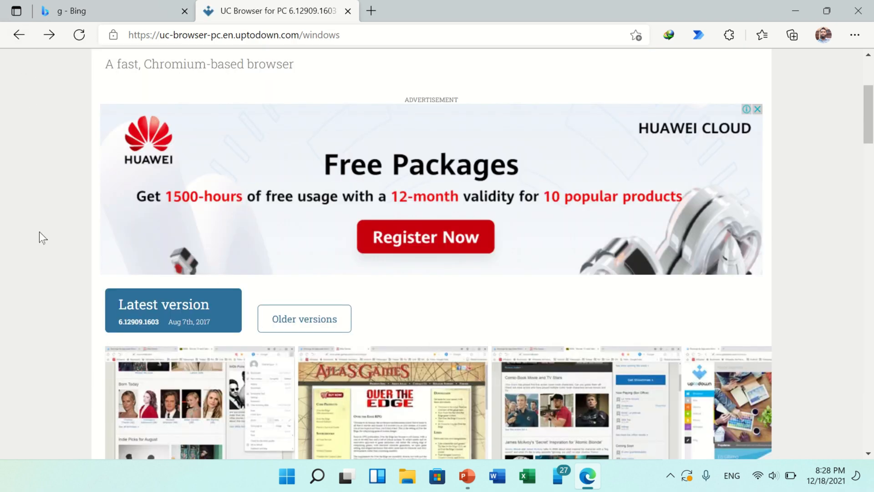
mouse_move(144, 325)
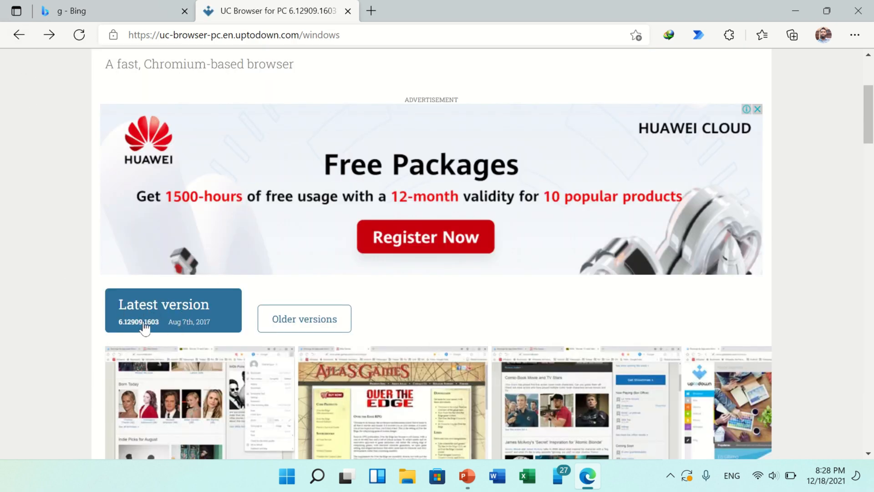
Download the 1.32 MB UC Browser for PC installer and open its Downloads folder
click(163, 310)
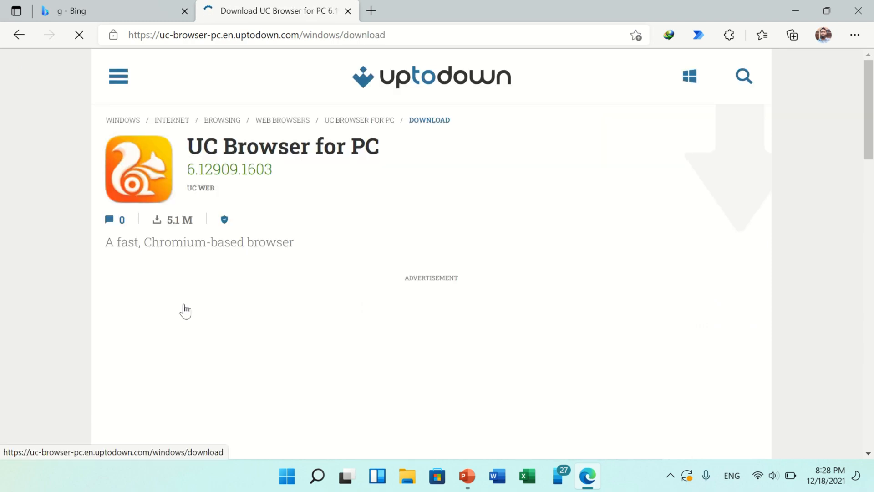
scroll(down, 3)
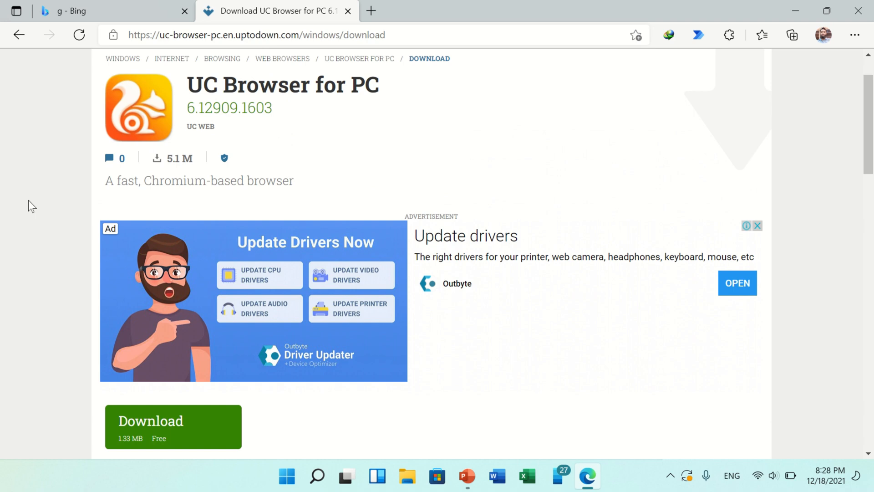
mouse_move(194, 431)
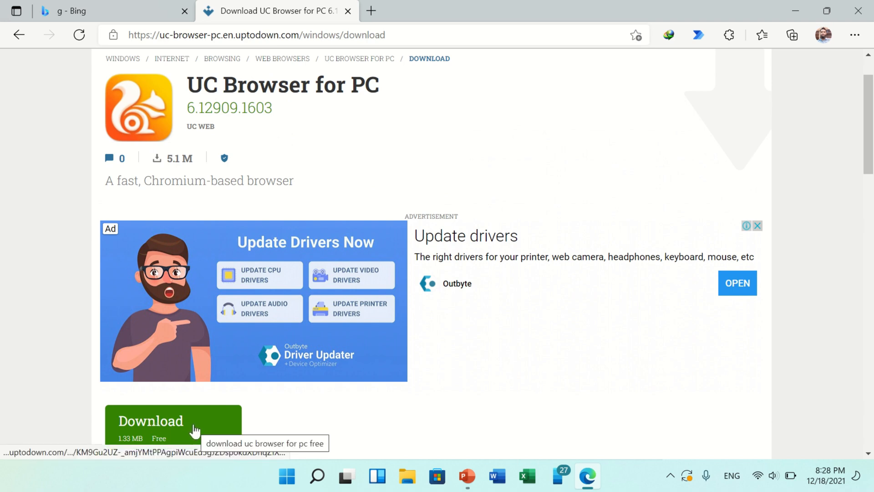
click(173, 421)
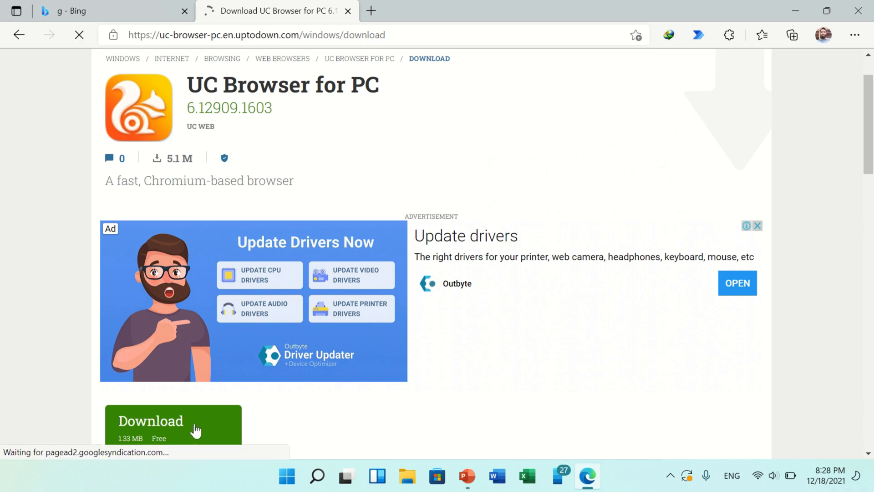
click(173, 421)
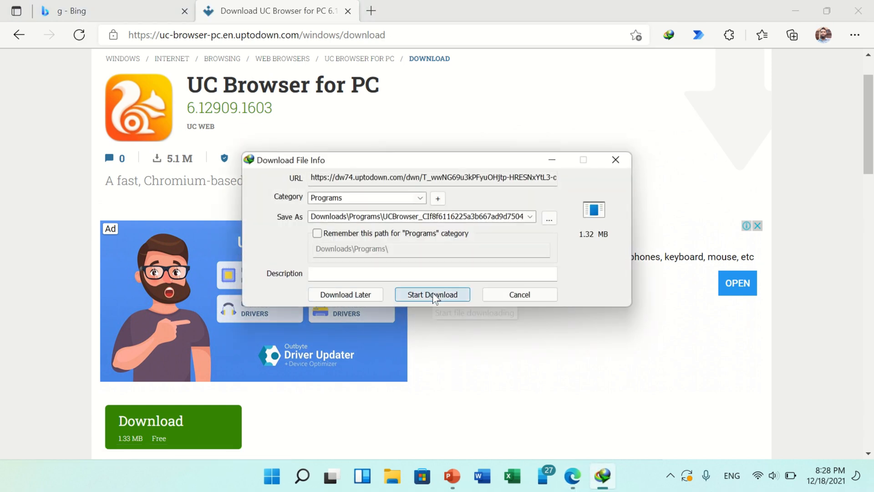
click(432, 294)
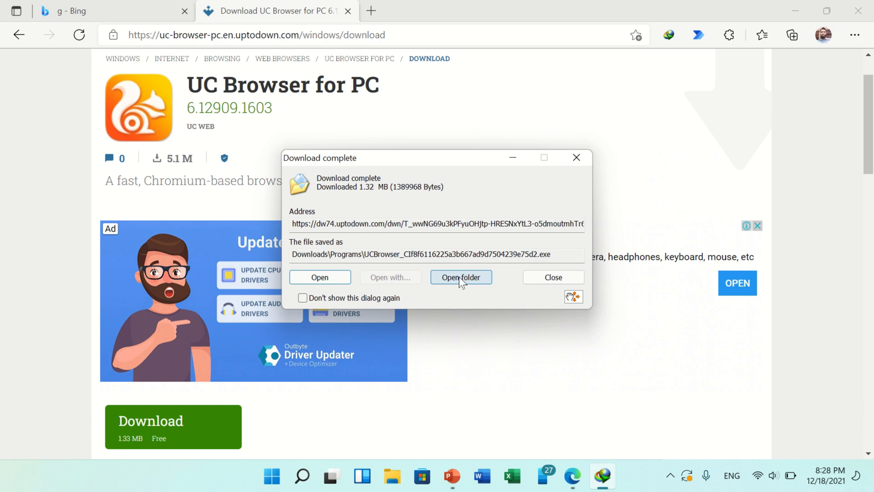
click(460, 277)
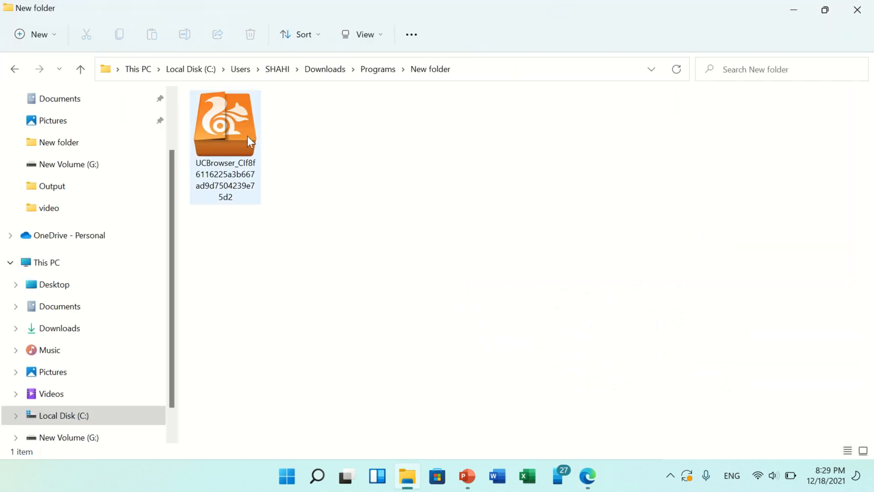
Run the UCBrowser installer, check the Program Files UCBrowser path, and install
click(224, 122)
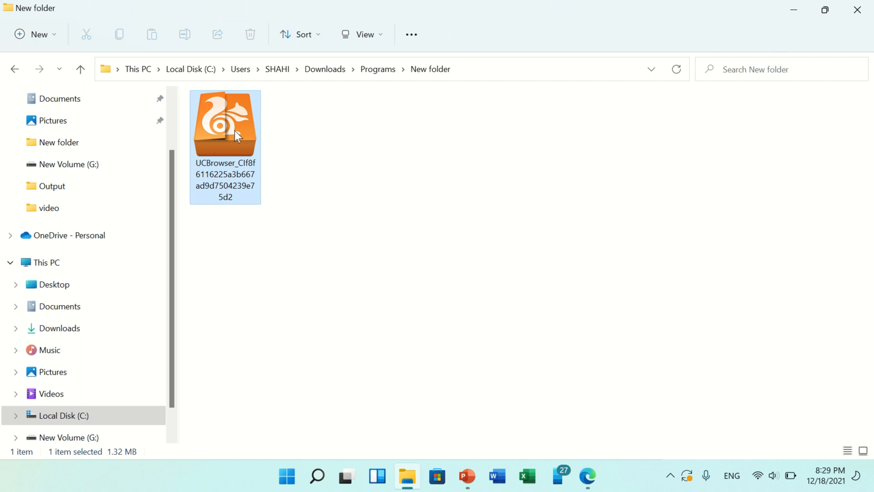
mouse_move(375, 351)
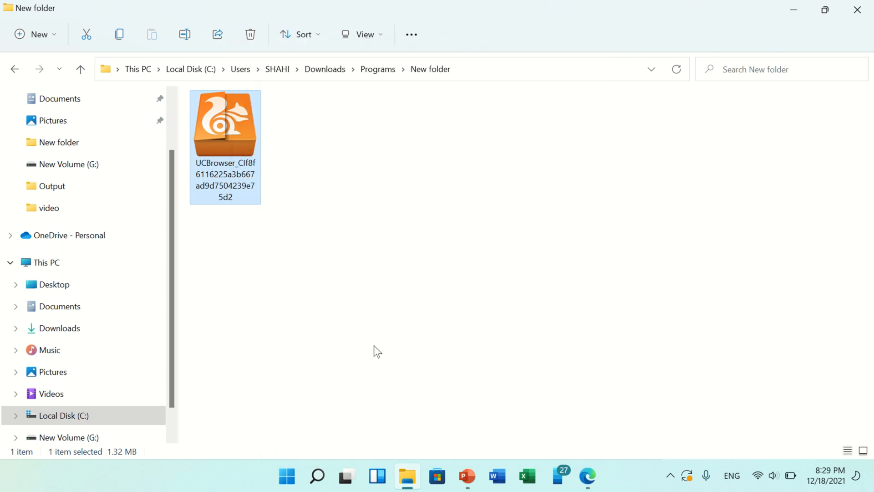
double_click(224, 123)
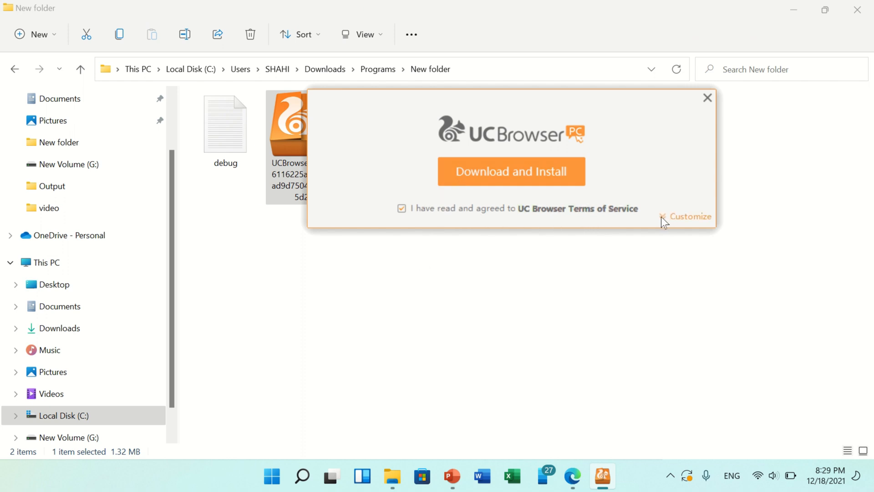
click(690, 216)
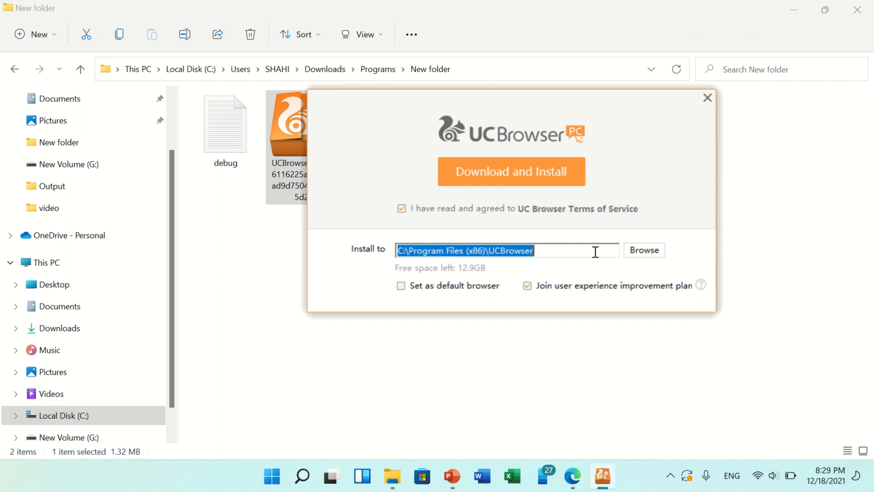
click(410, 250)
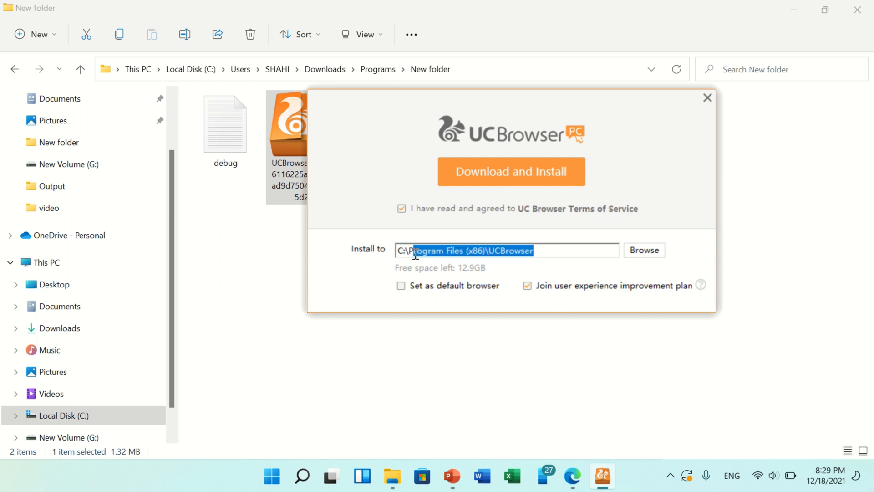
click(541, 250)
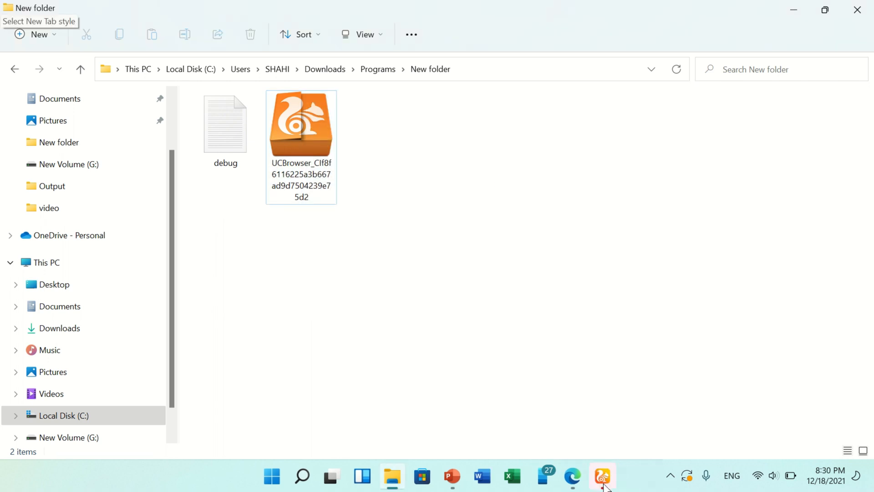
Bring up UC Browser, answer the default-browser prompt, and apply the new tab style
click(602, 477)
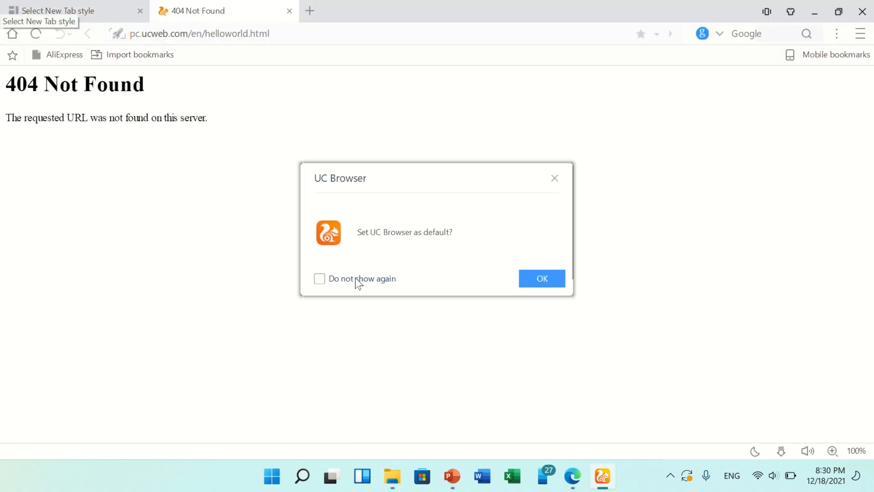
click(320, 278)
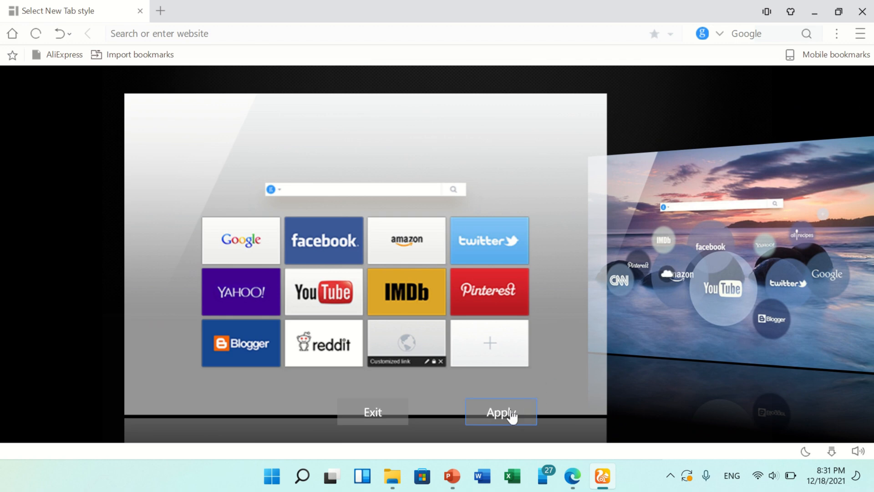
click(500, 412)
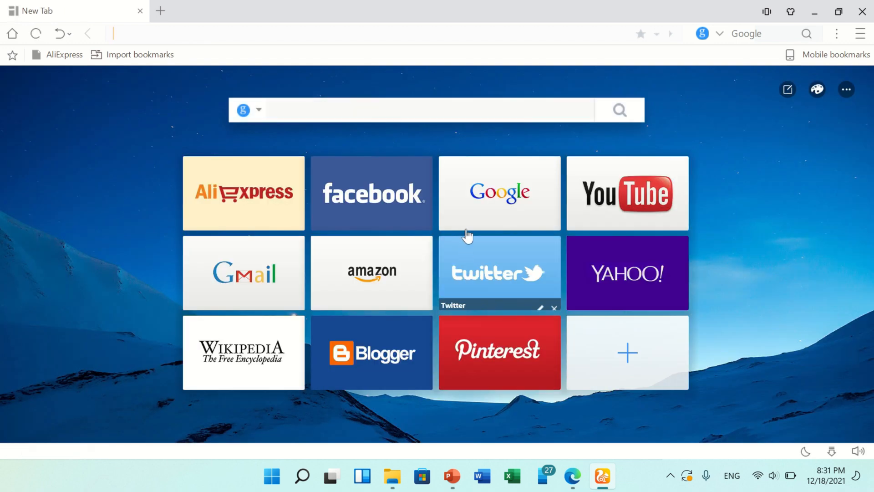
mouse_move(499, 192)
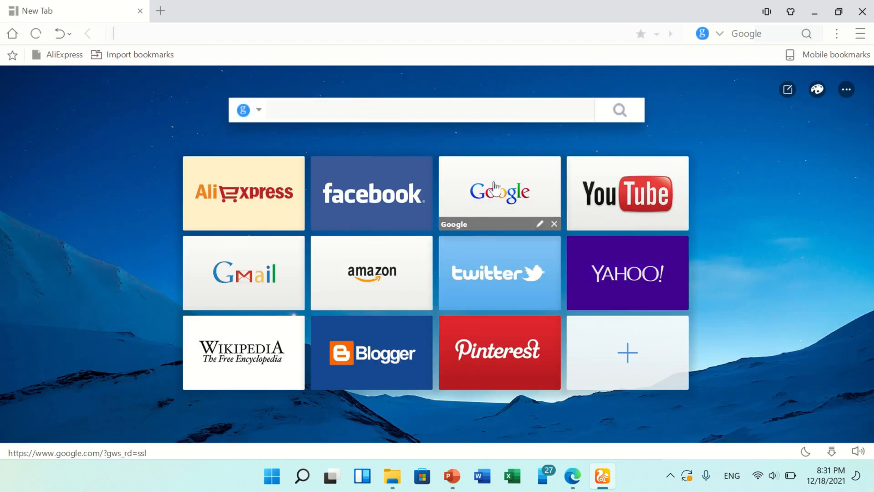
Open Google from the new tab page and type 'THANKS' in the search box
click(499, 192)
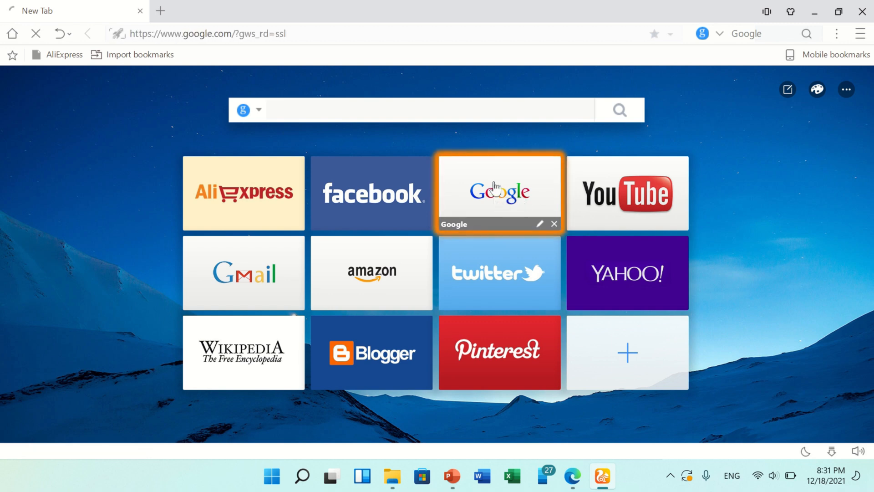
click(499, 193)
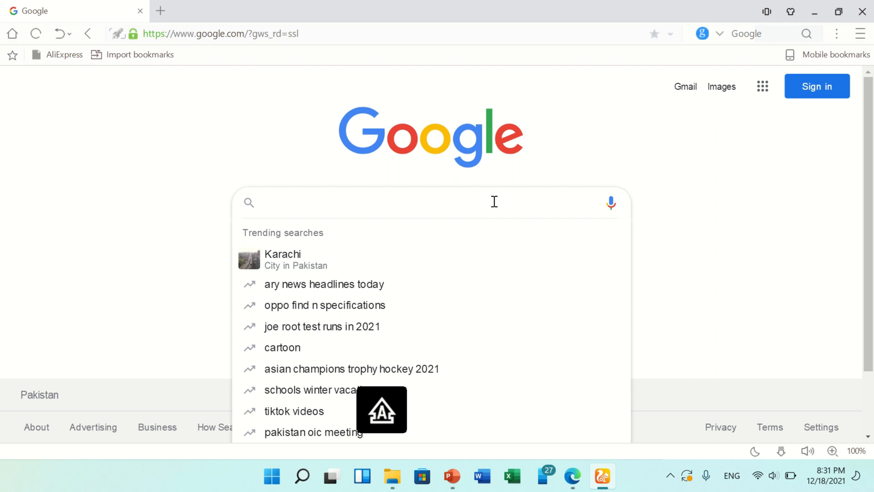
text(THANKS)
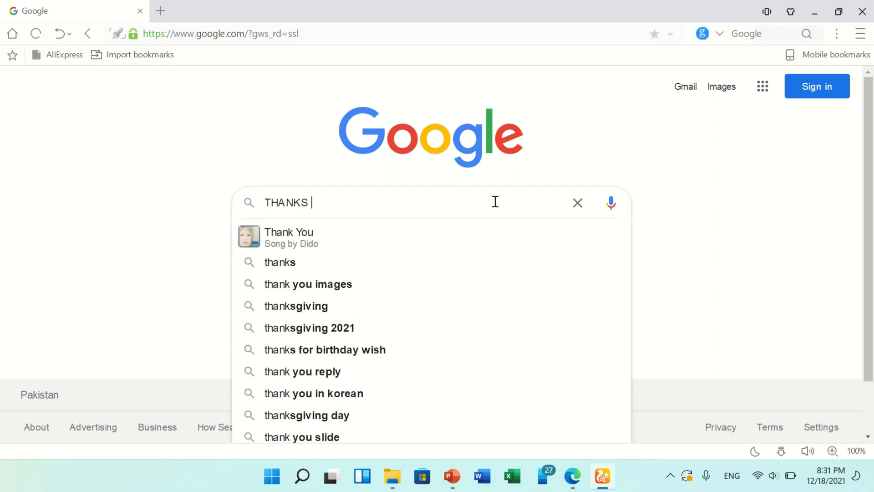